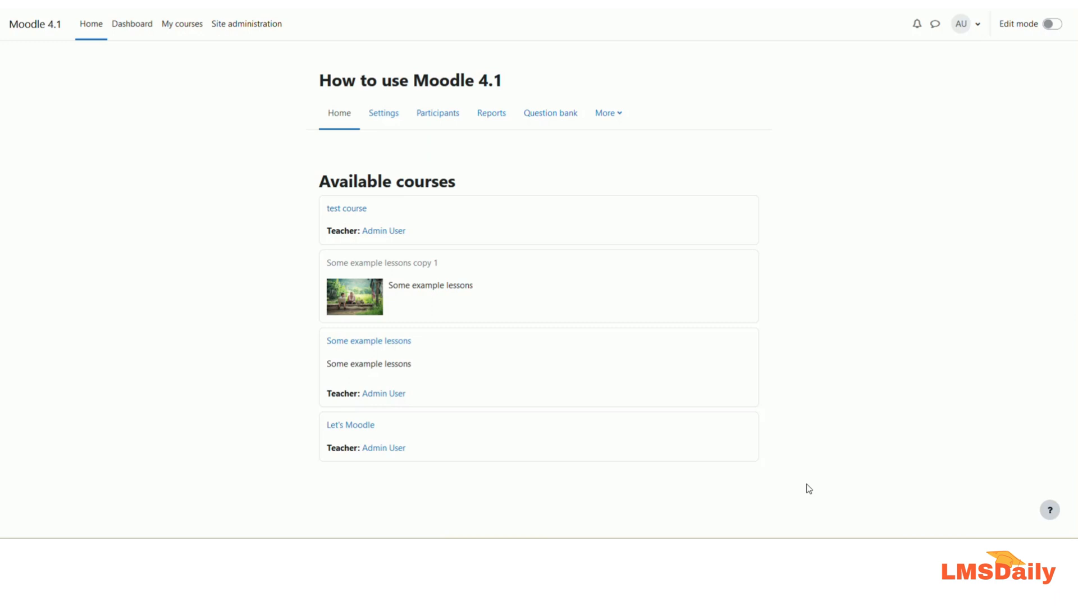
pyautogui.moveTo(288, 40)
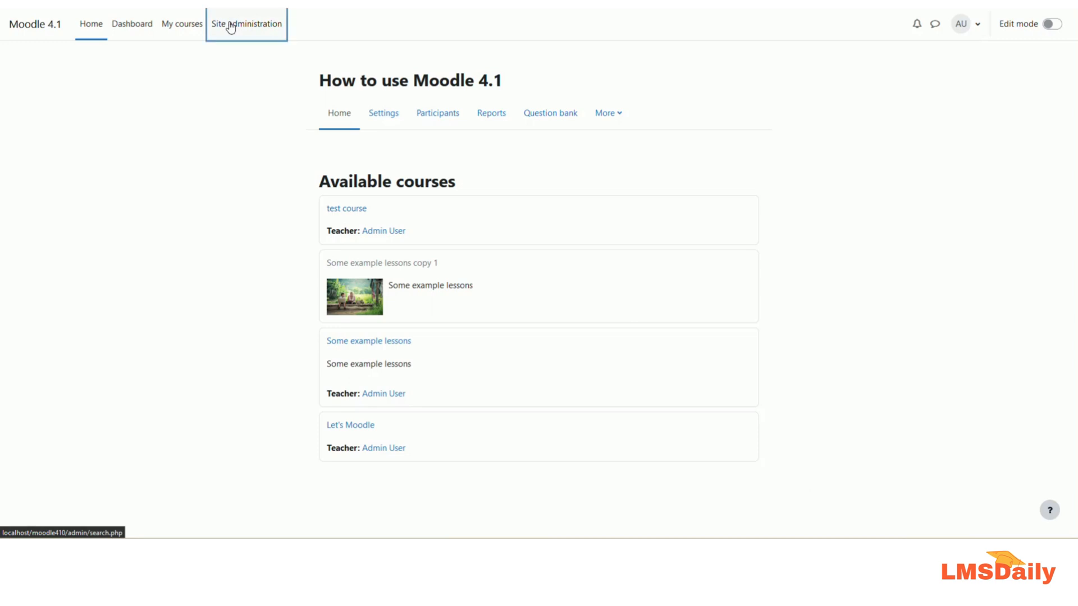
# Go to Site administration's Plugins tab and scroll to the Authentication section
pyautogui.click(245, 24)
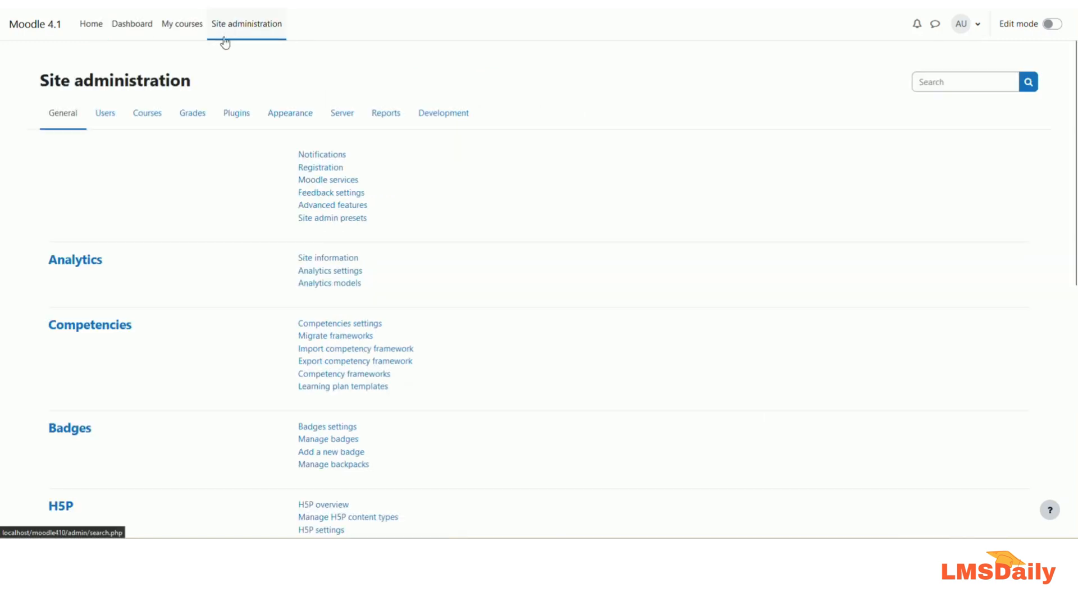
pyautogui.click(236, 113)
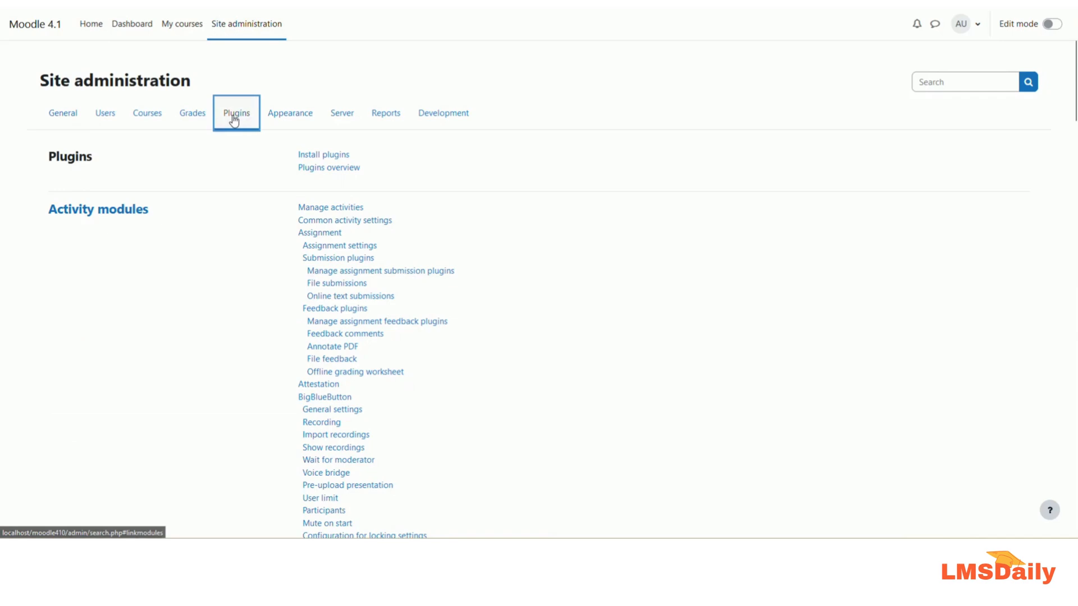
pyautogui.scroll(-3)
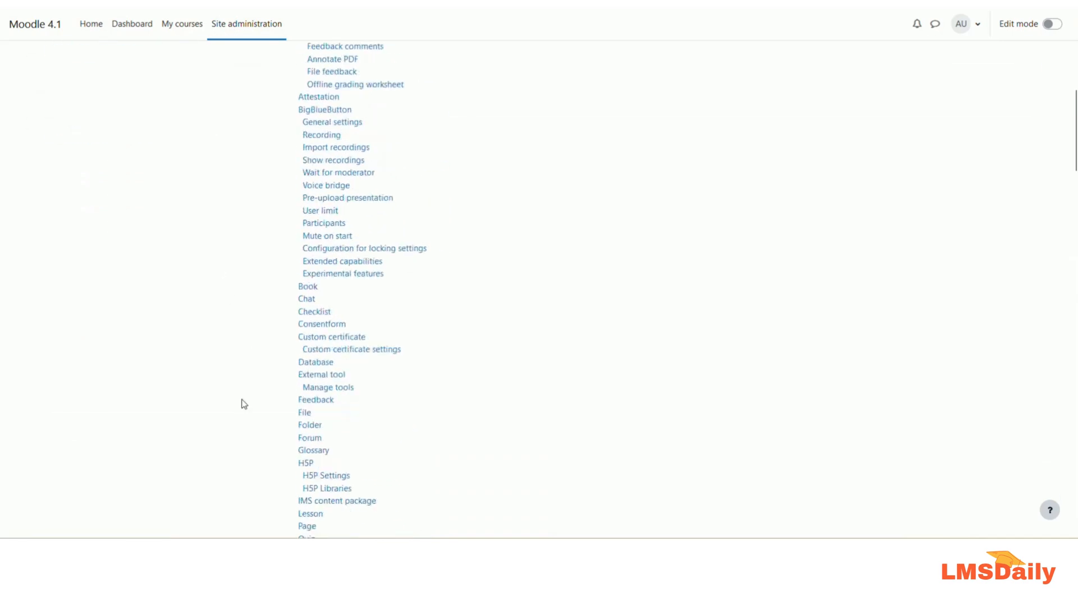
pyautogui.scroll(-3)
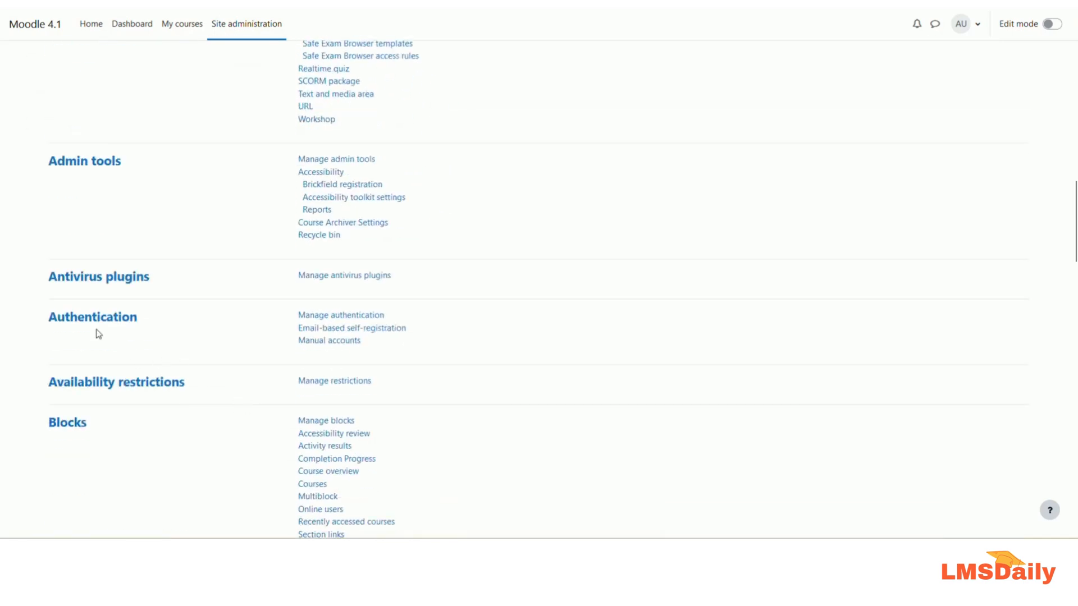
pyautogui.moveTo(93, 317)
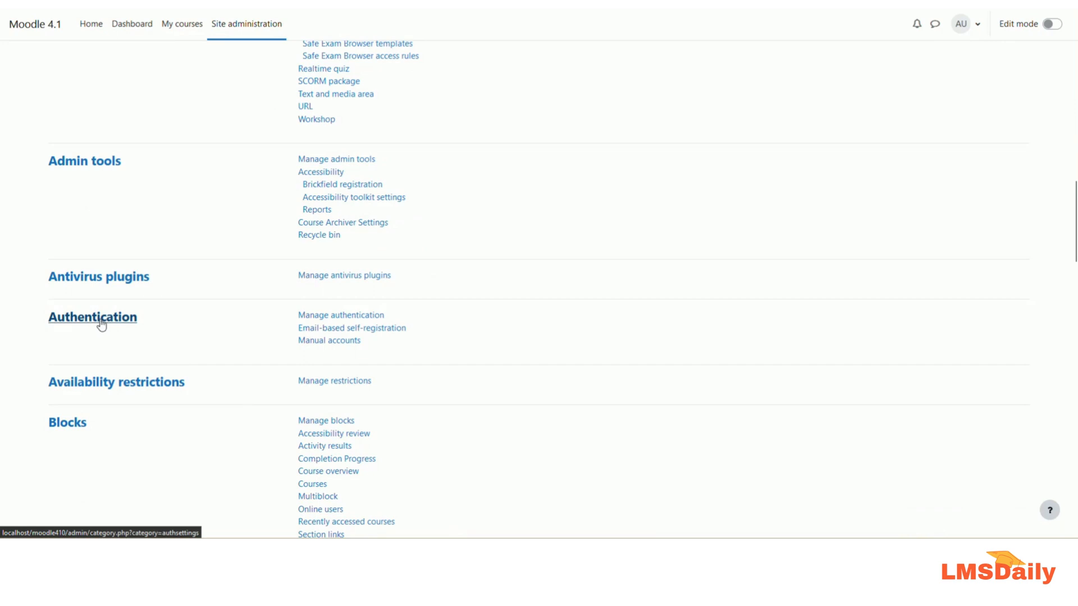
# Open Authentication plugins and confirm Email-based self-registration is enabled in the plugin table
pyautogui.click(92, 316)
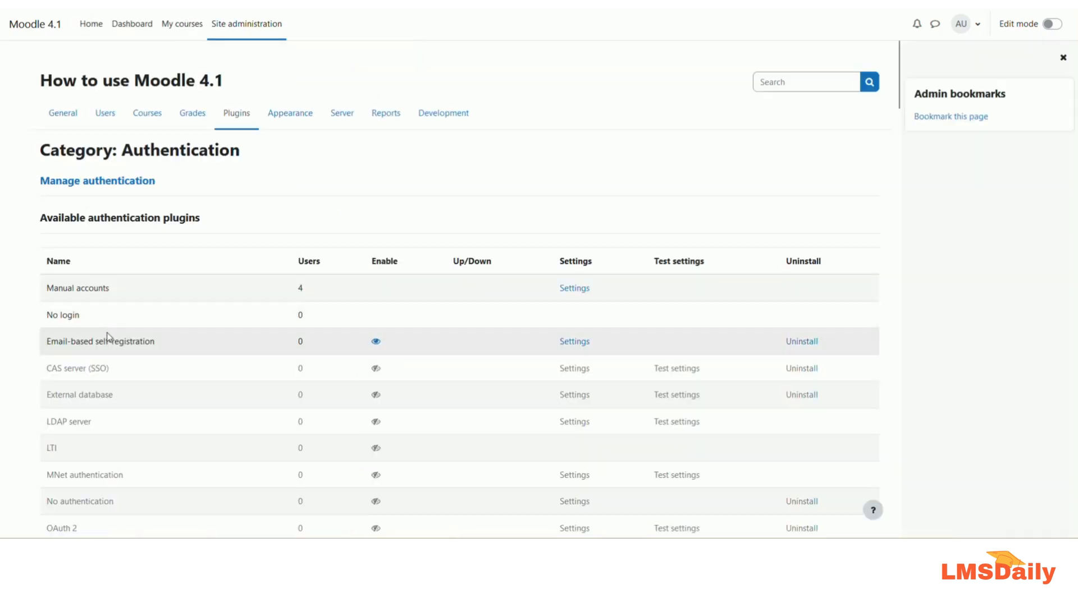
pyautogui.scroll(-3)
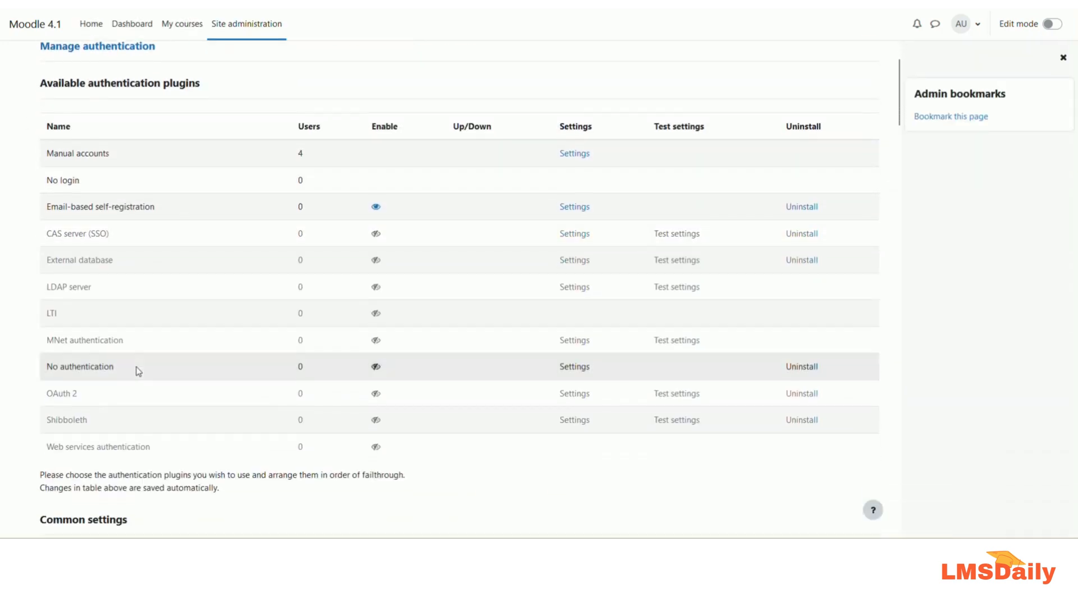
pyautogui.moveTo(96, 180)
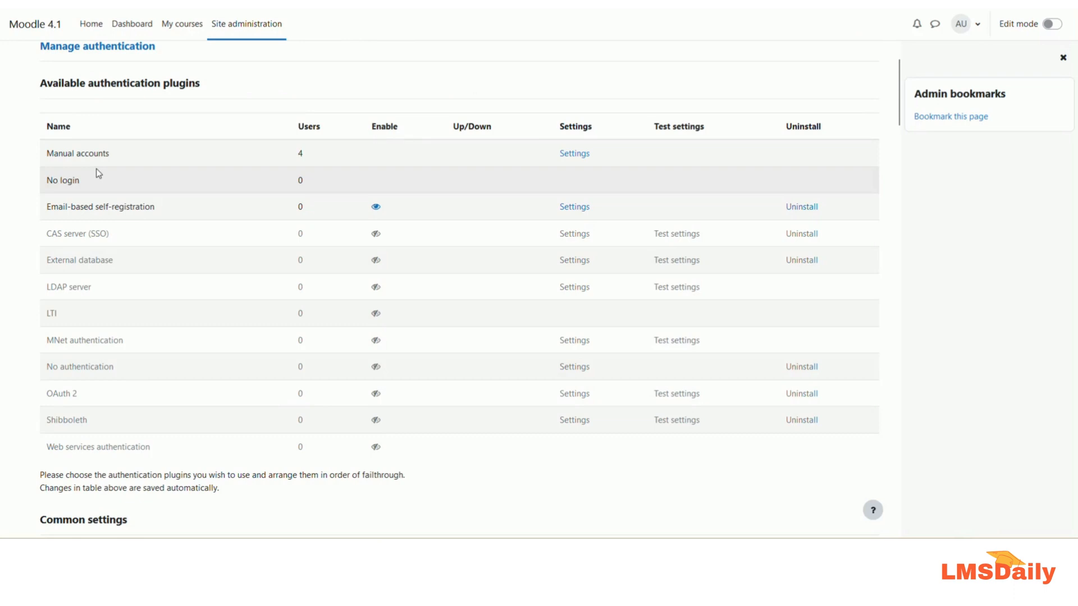
pyautogui.moveTo(169, 318)
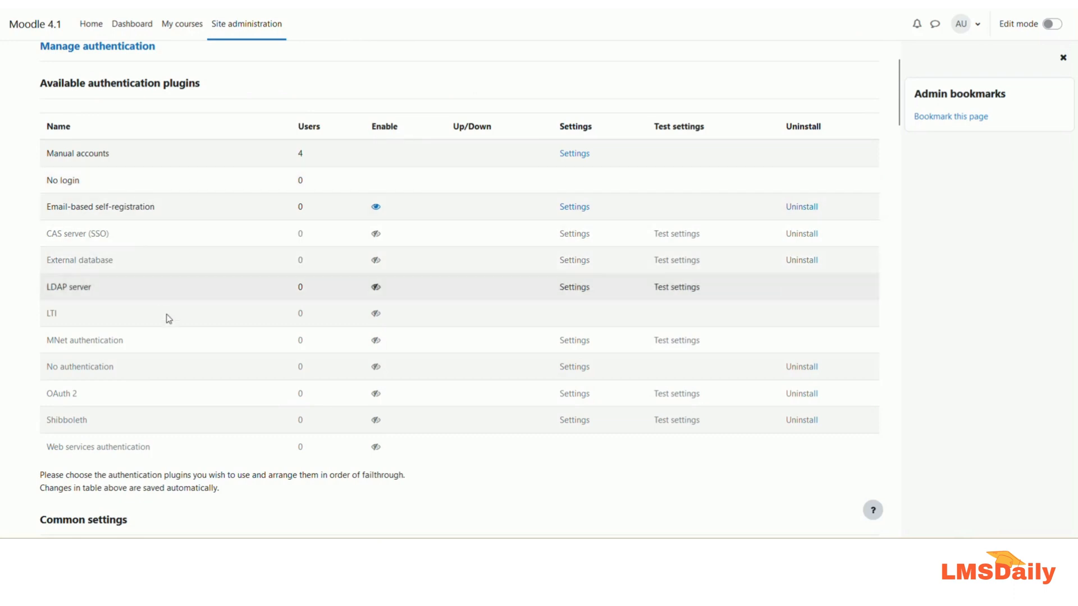
pyautogui.moveTo(131, 365)
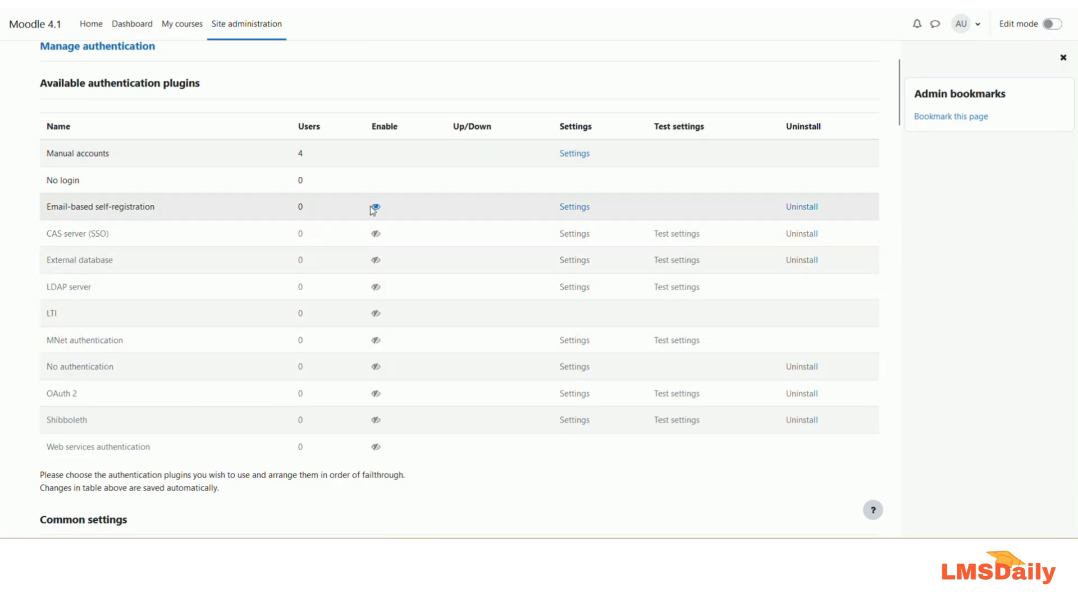
pyautogui.click(374, 207)
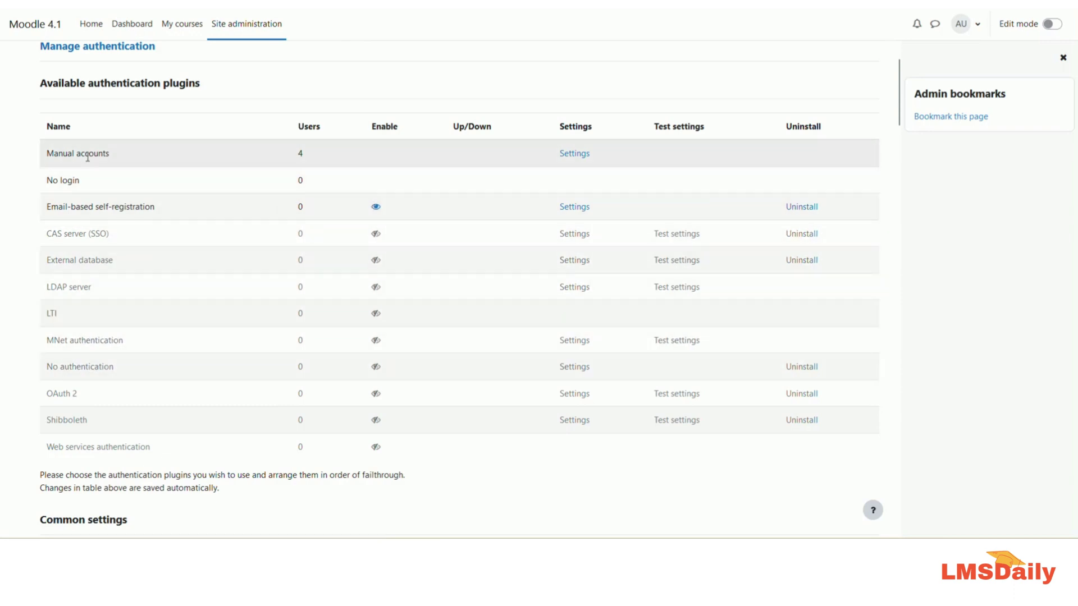
pyautogui.moveTo(386, 162)
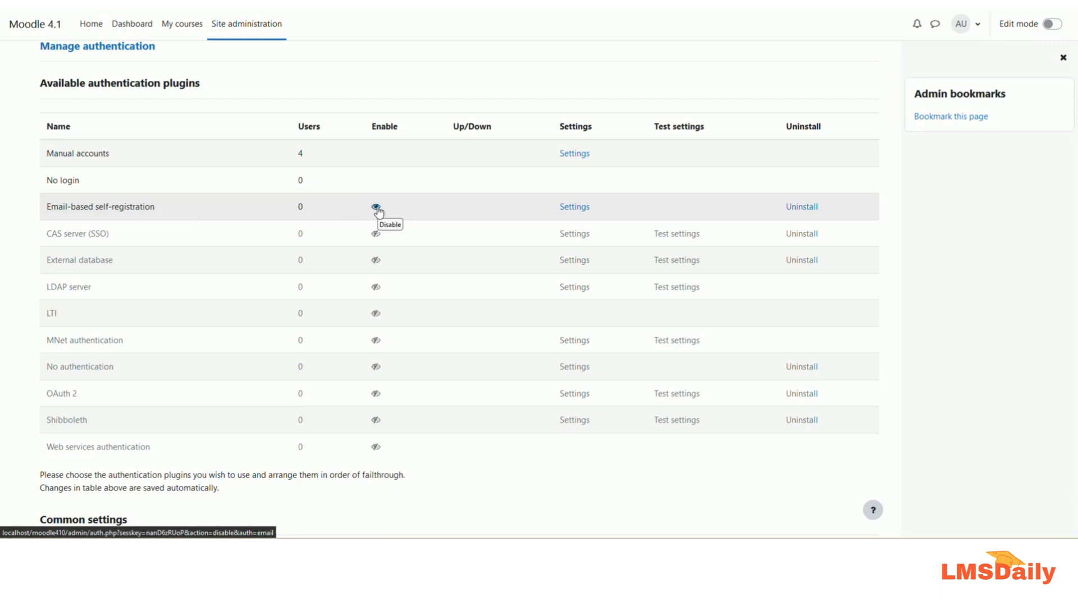
pyautogui.click(375, 207)
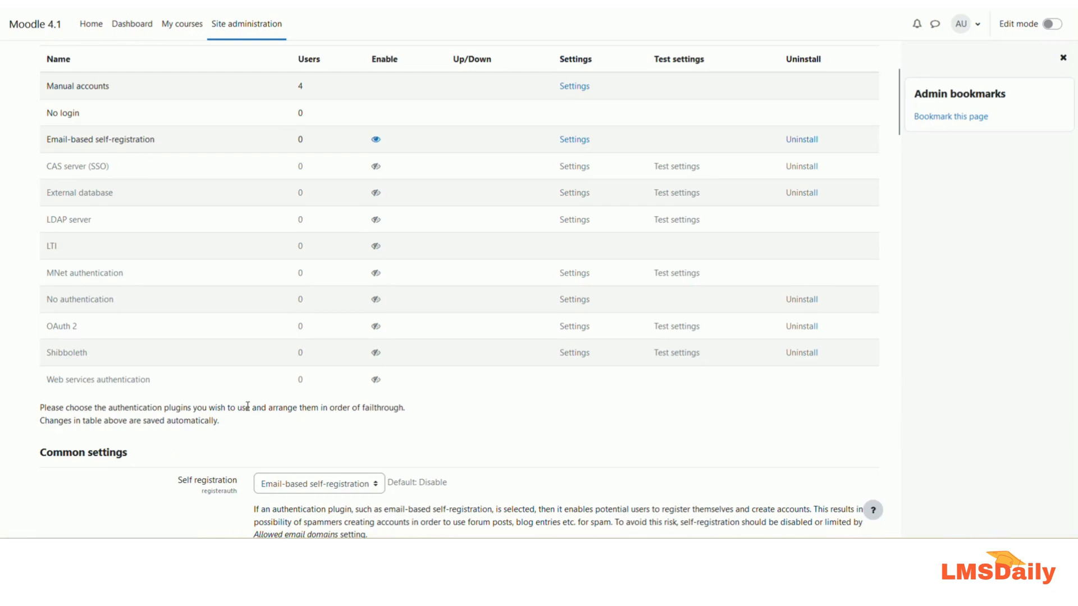
pyautogui.scroll(-3)
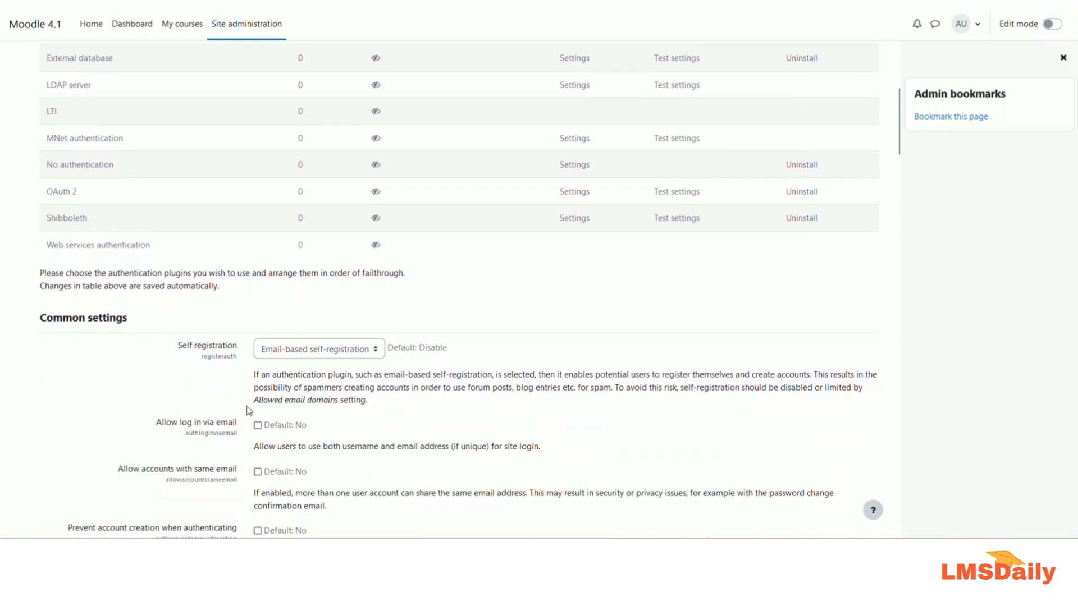
pyautogui.scroll(-3)
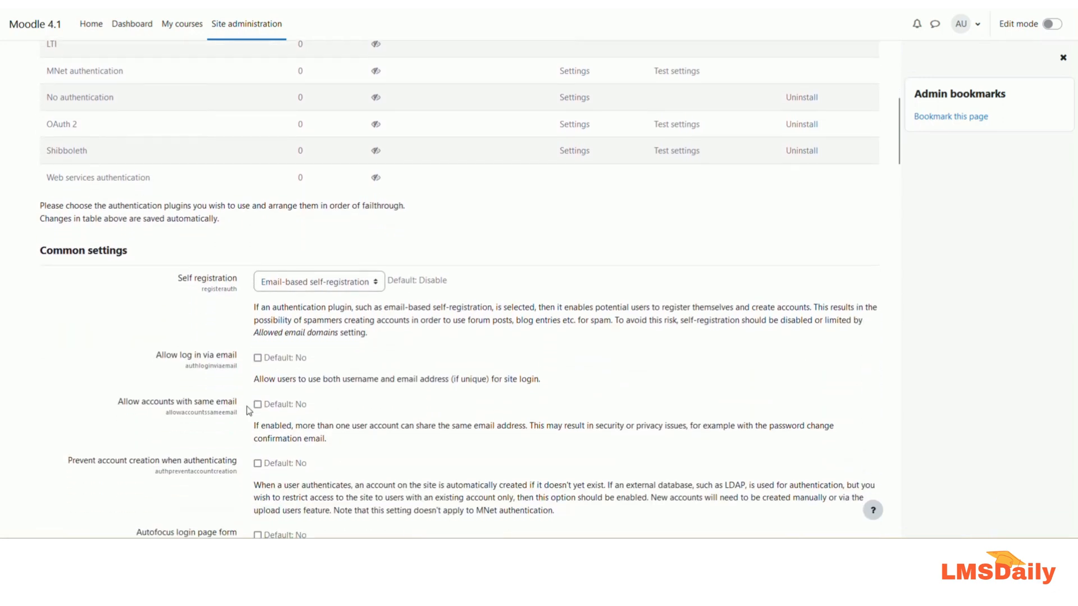
pyautogui.scroll(-3)
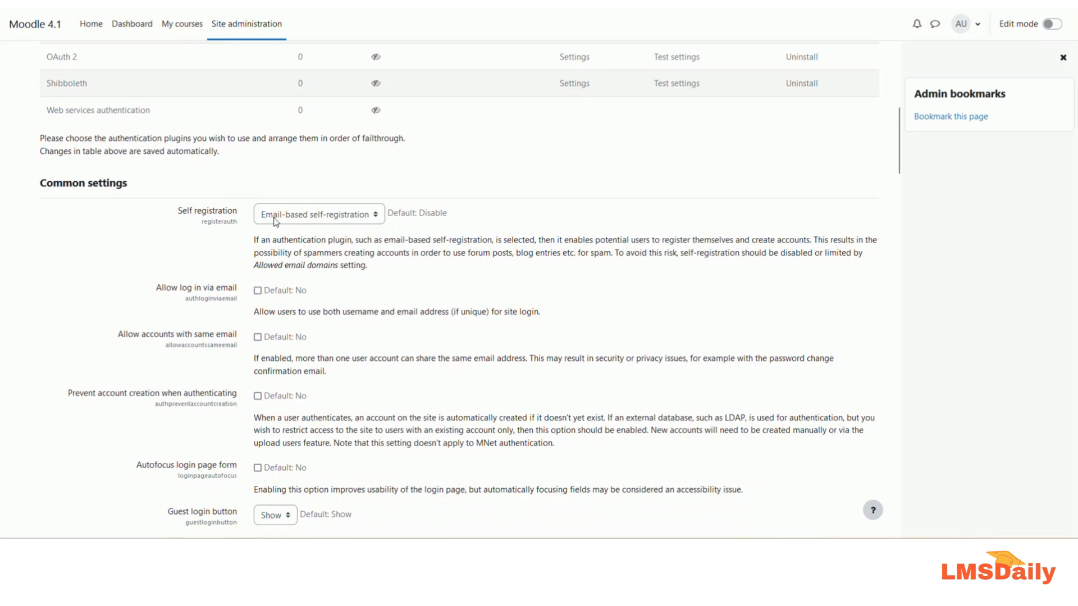
pyautogui.moveTo(351, 230)
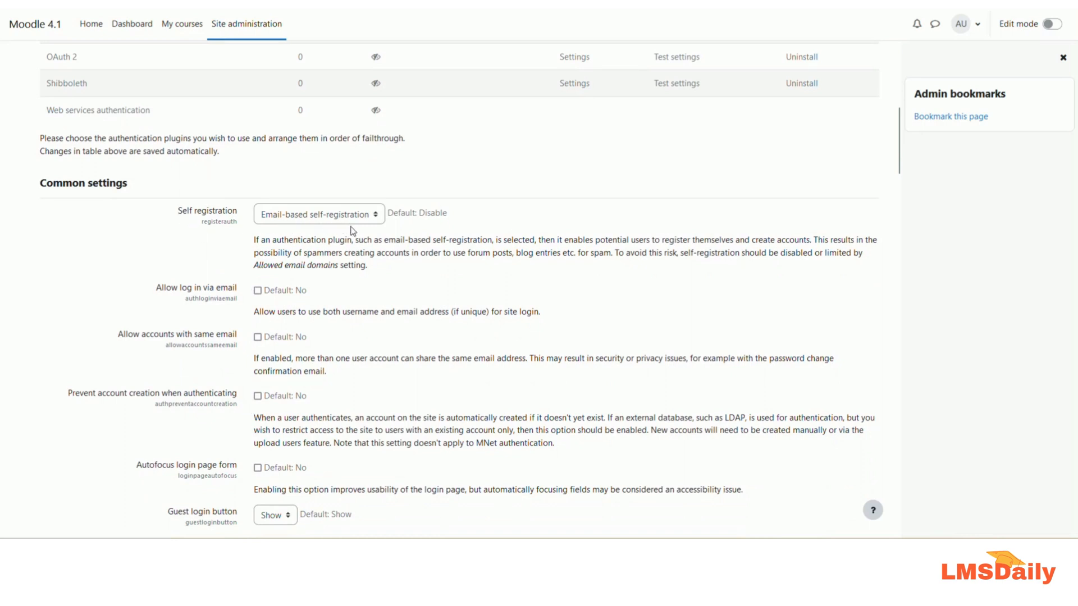
pyautogui.scroll(-3)
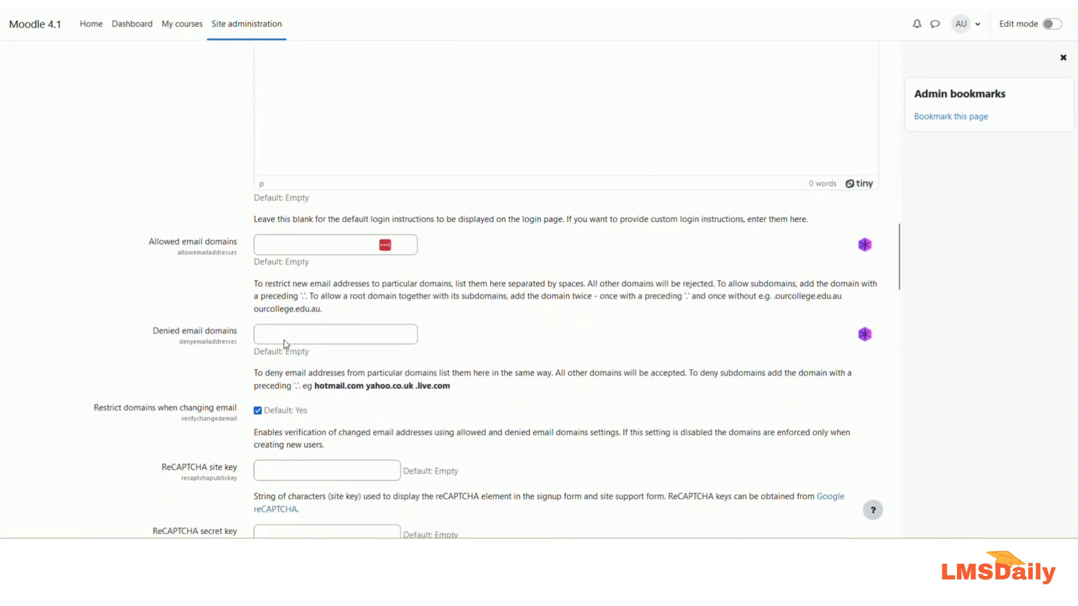
pyautogui.scroll(-3)
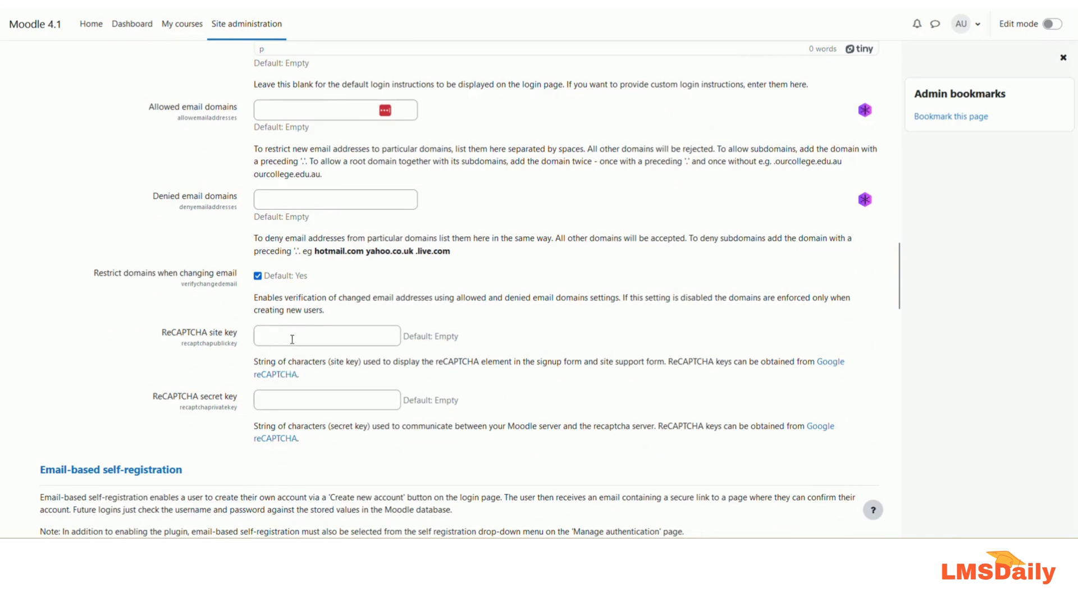
pyautogui.moveTo(239, 336)
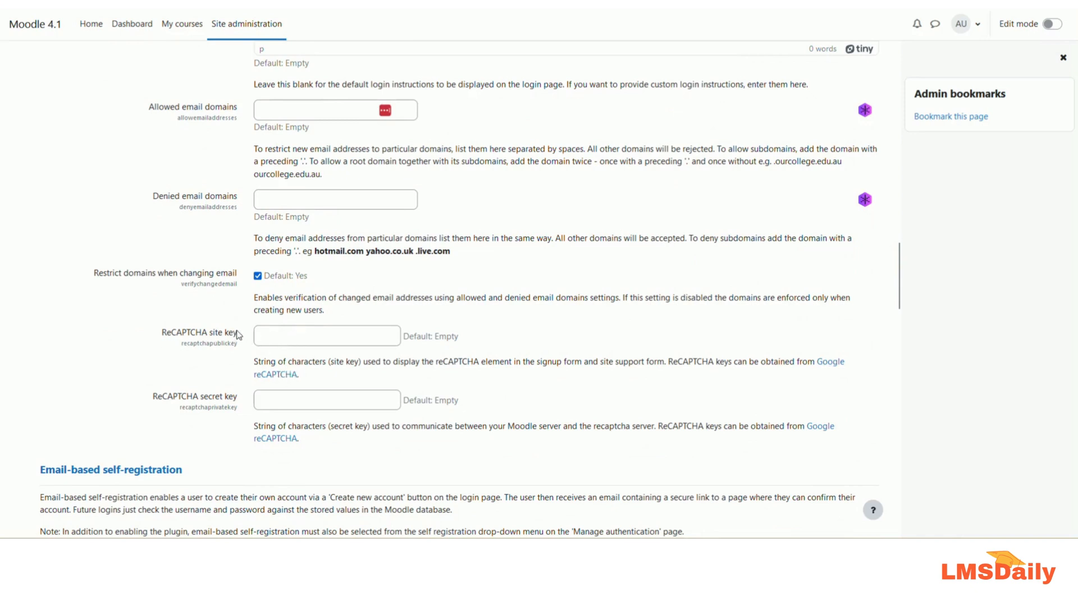
pyautogui.moveTo(791, 355)
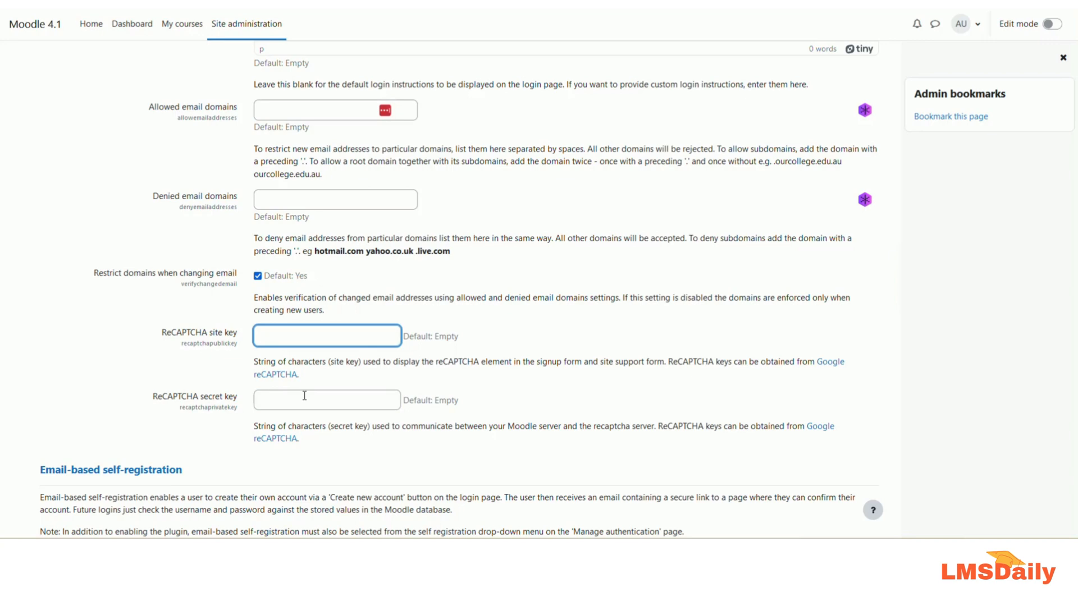
pyautogui.click(326, 336)
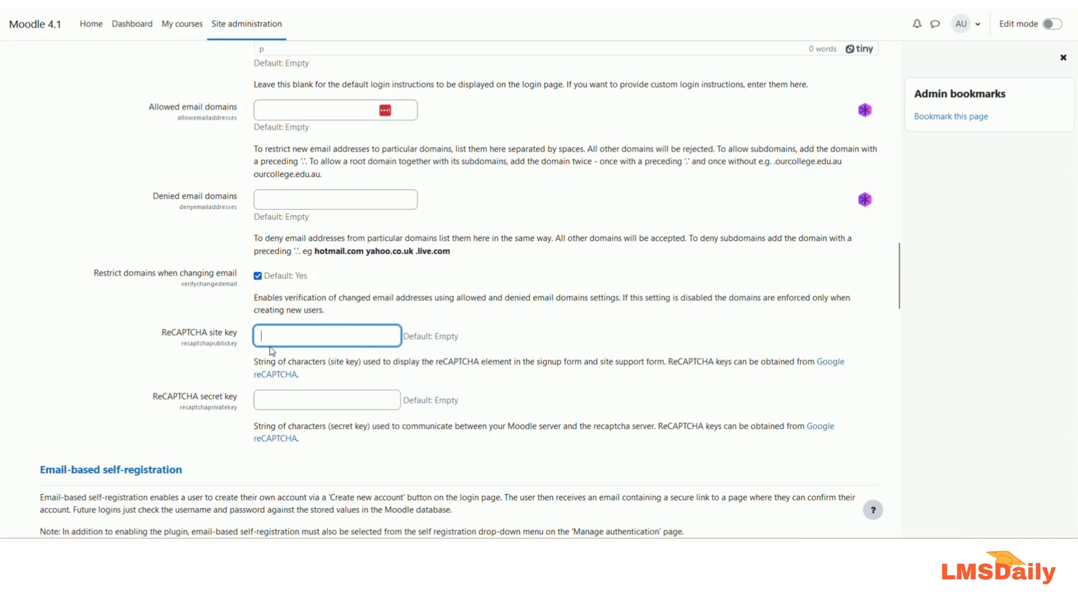
pyautogui.scroll(-3)
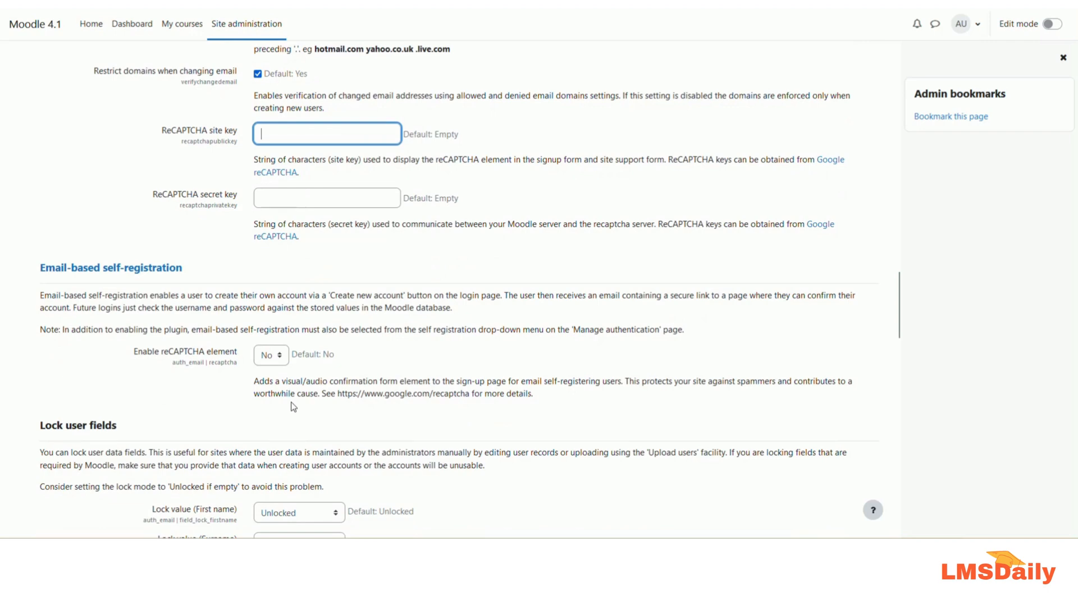
pyautogui.moveTo(138, 267)
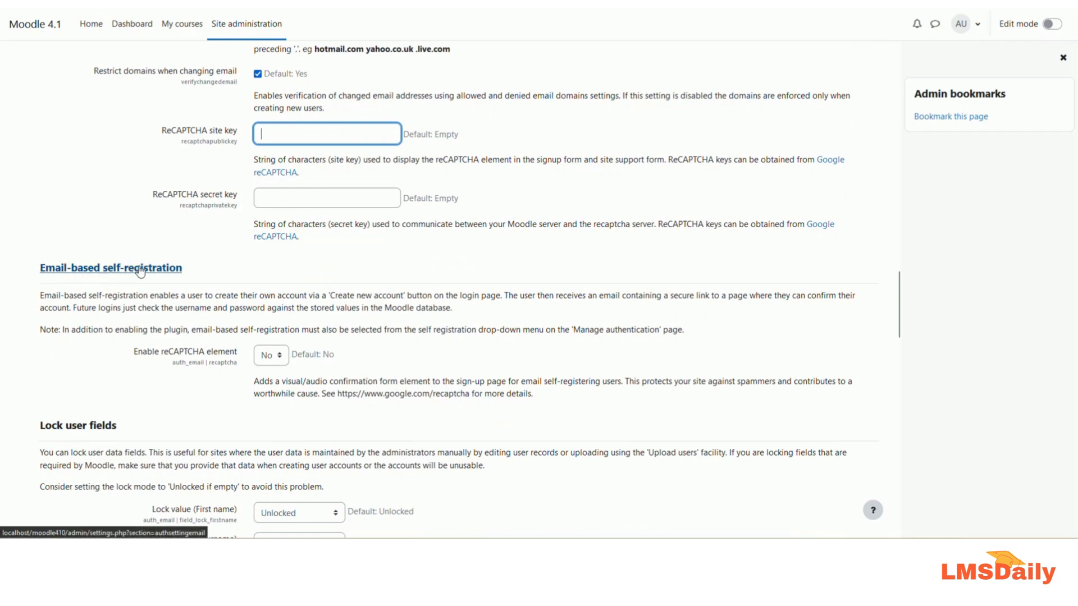
pyautogui.scroll(3)
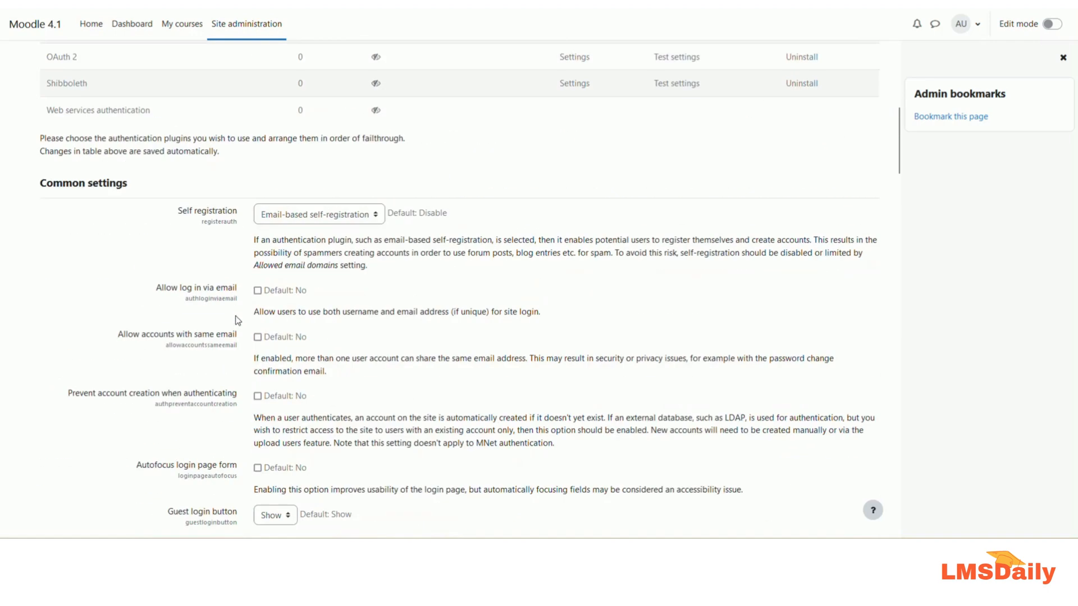
pyautogui.scroll(3)
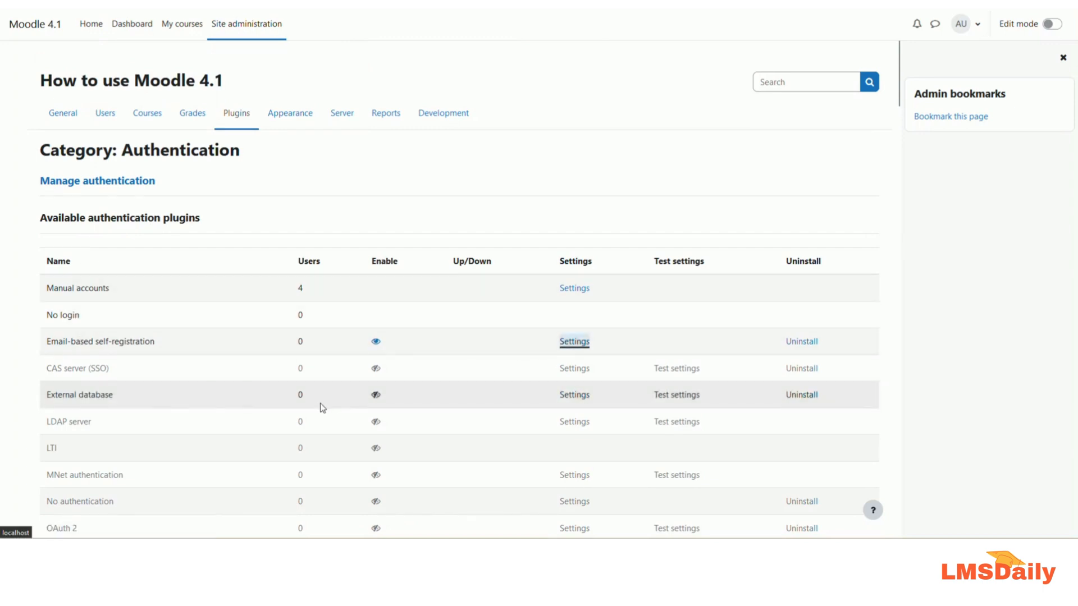
# Set Enable reCAPTCHA element to Yes in Email-based self-registration settings
pyautogui.click(574, 342)
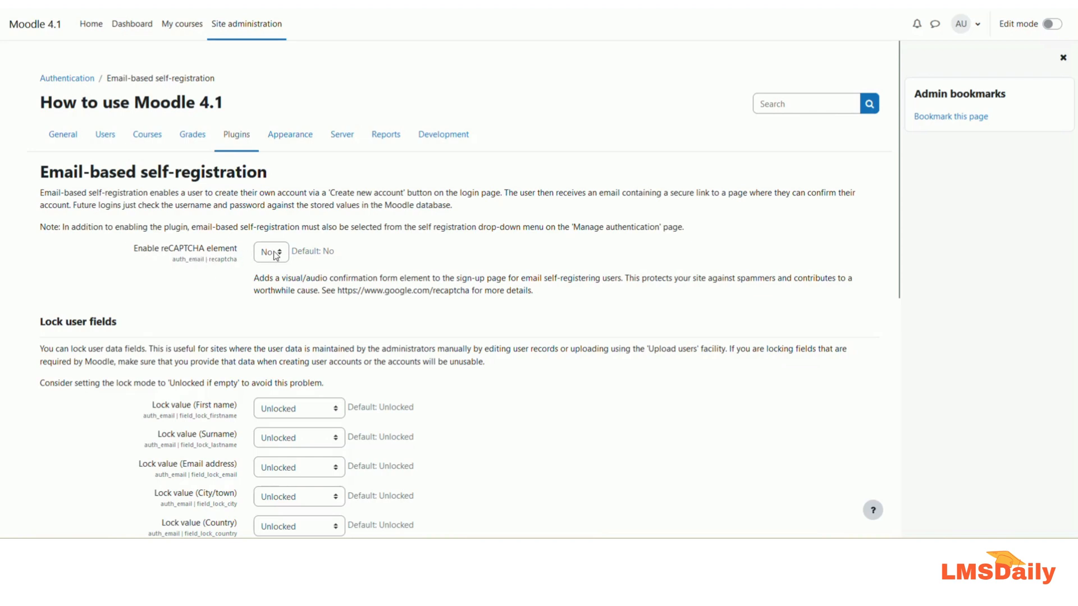
pyautogui.click(269, 251)
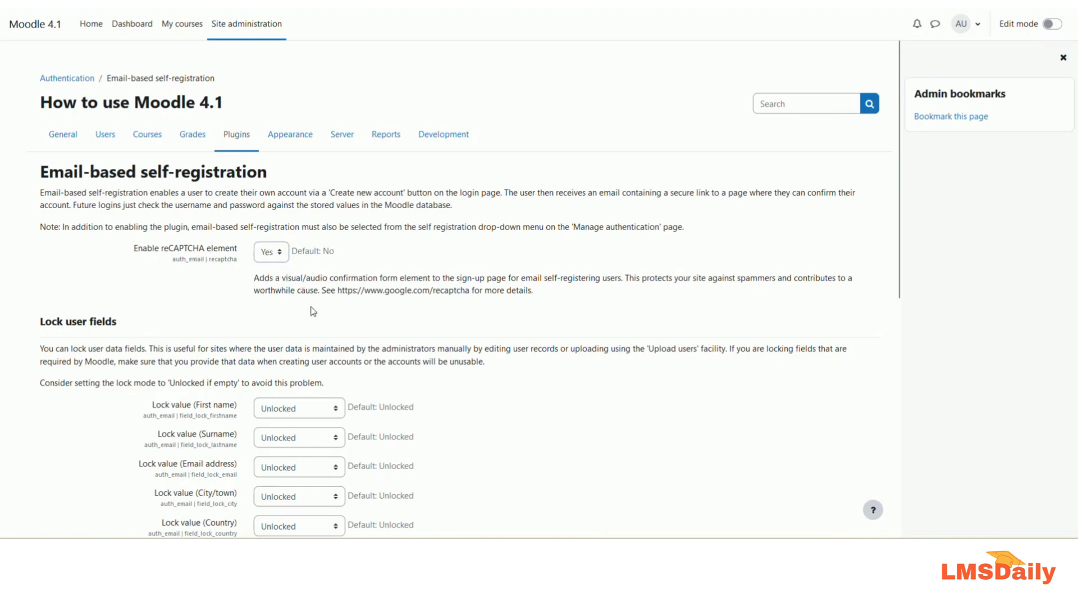
pyautogui.moveTo(220, 270)
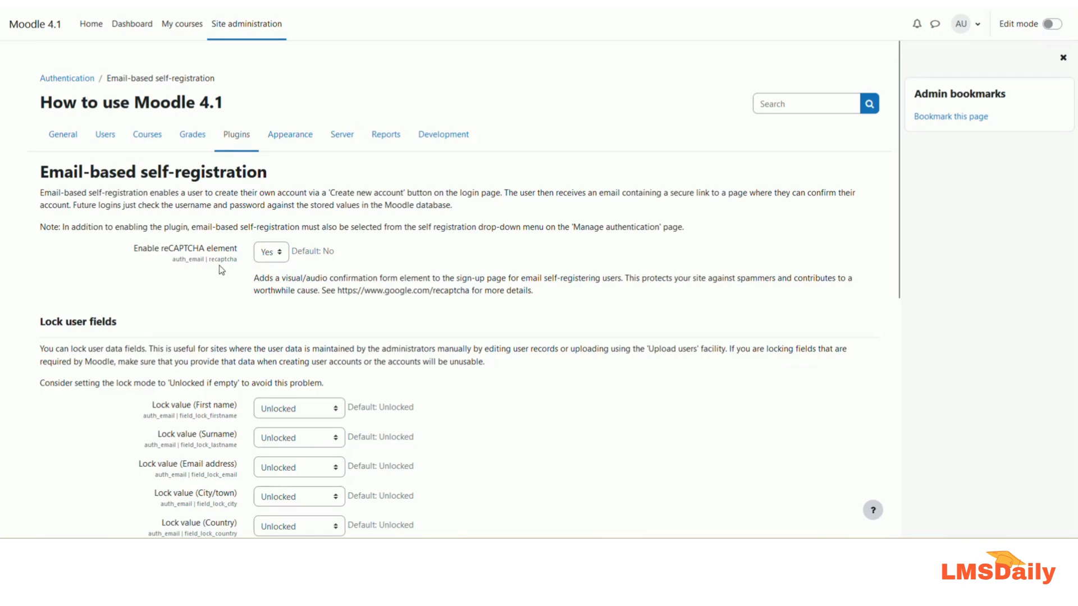
pyautogui.scroll(-3)
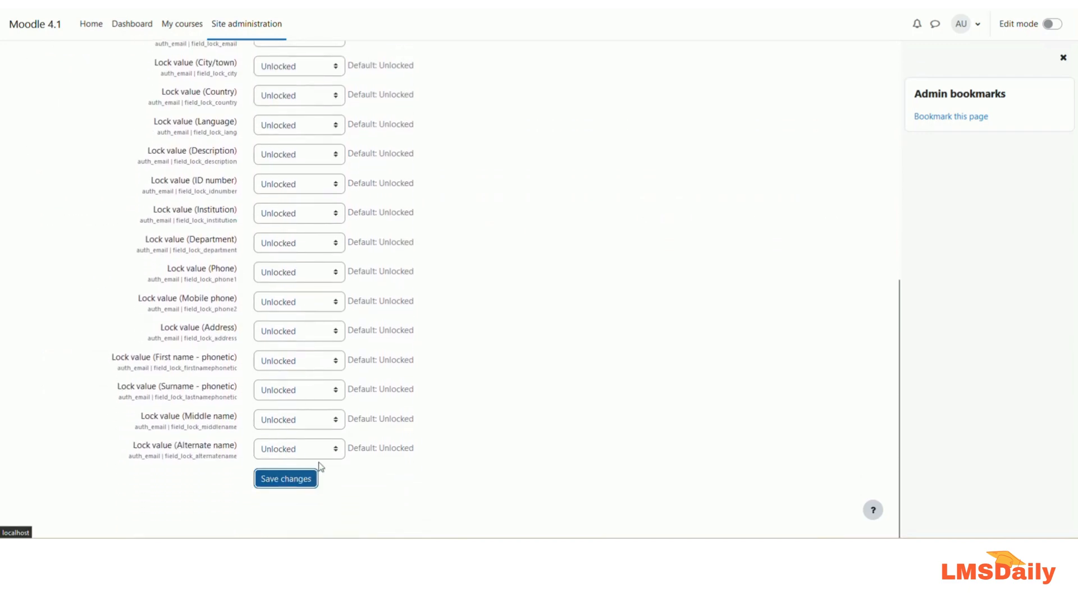
# Save the Email-based self-registration page with reCAPTCHA set to Yes
pyautogui.click(285, 478)
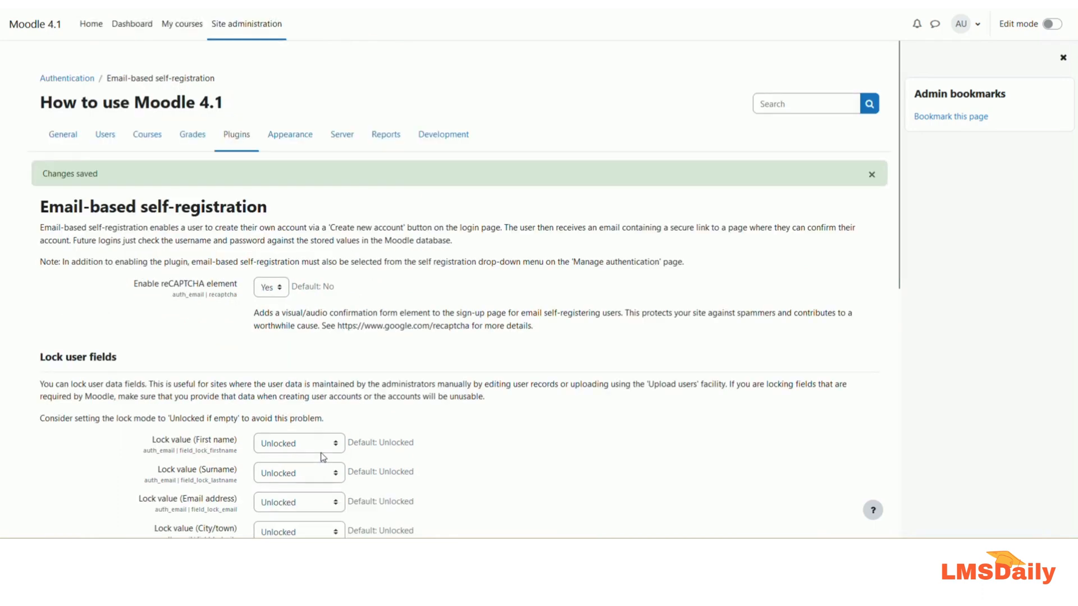
pyautogui.moveTo(159, 296)
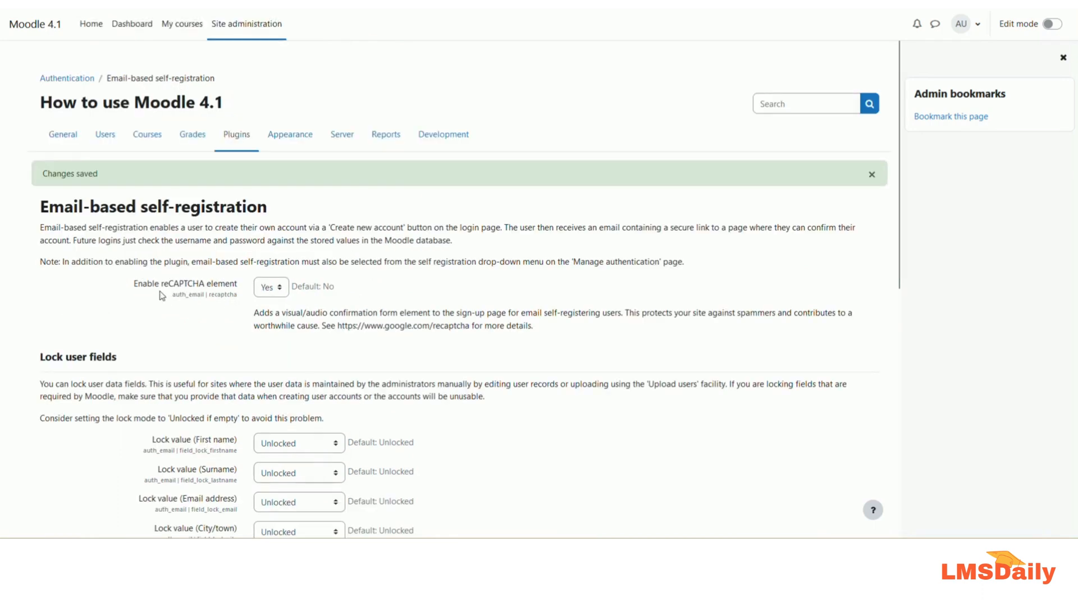